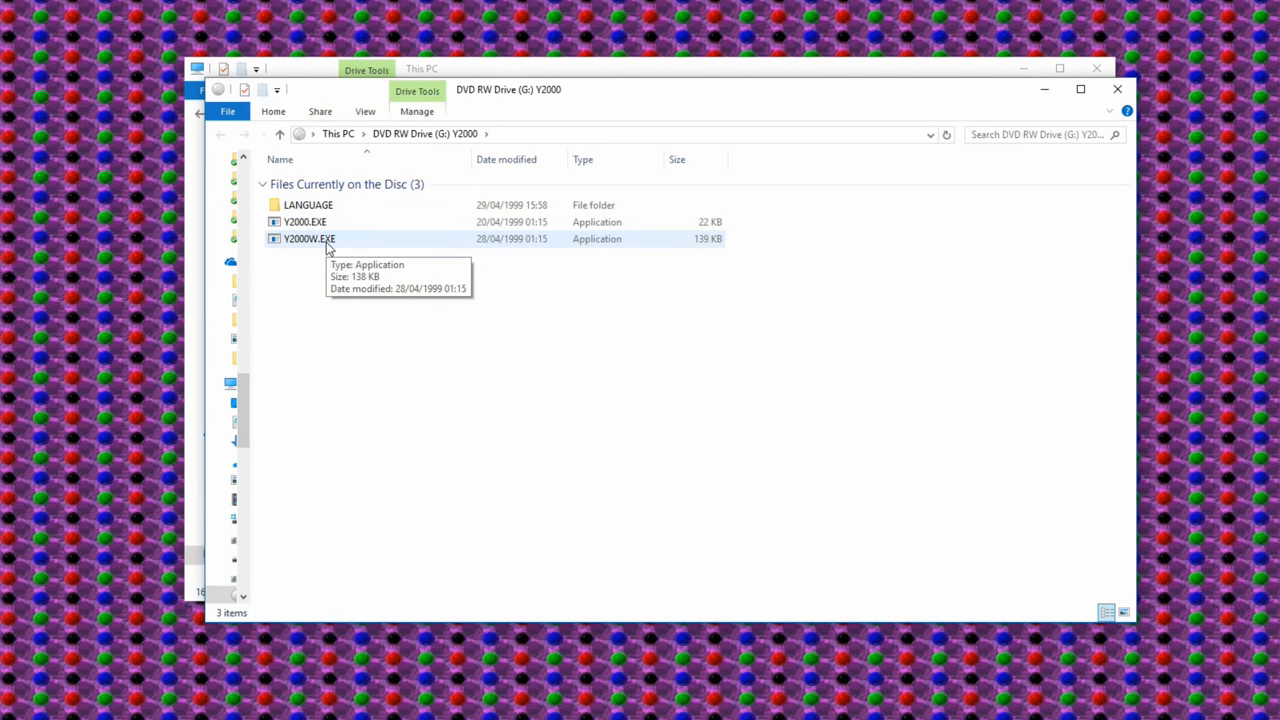
Inspect Y2000W.EXE's compatibility properties, try Windows 95 compatibility mode, then cancel without applying it
{"action": "right_click", "coordinate": [308, 238]}
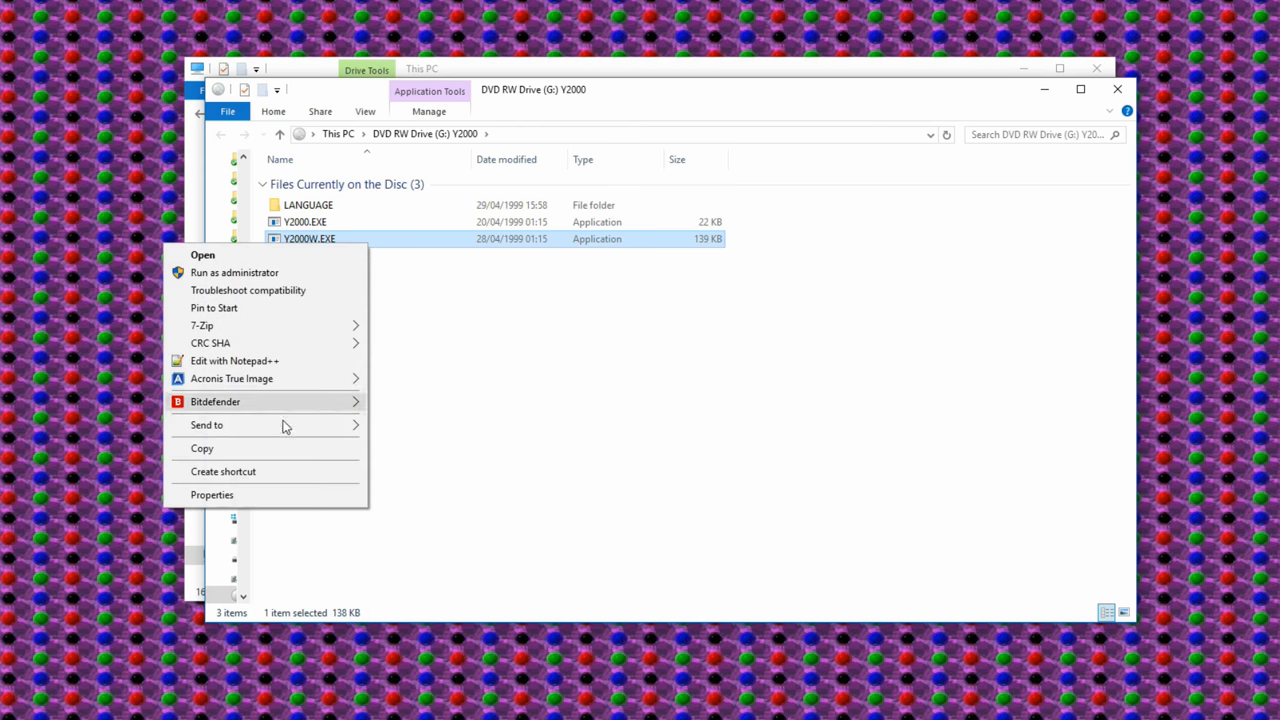
{"action": "left_click", "coordinate": [212, 494]}
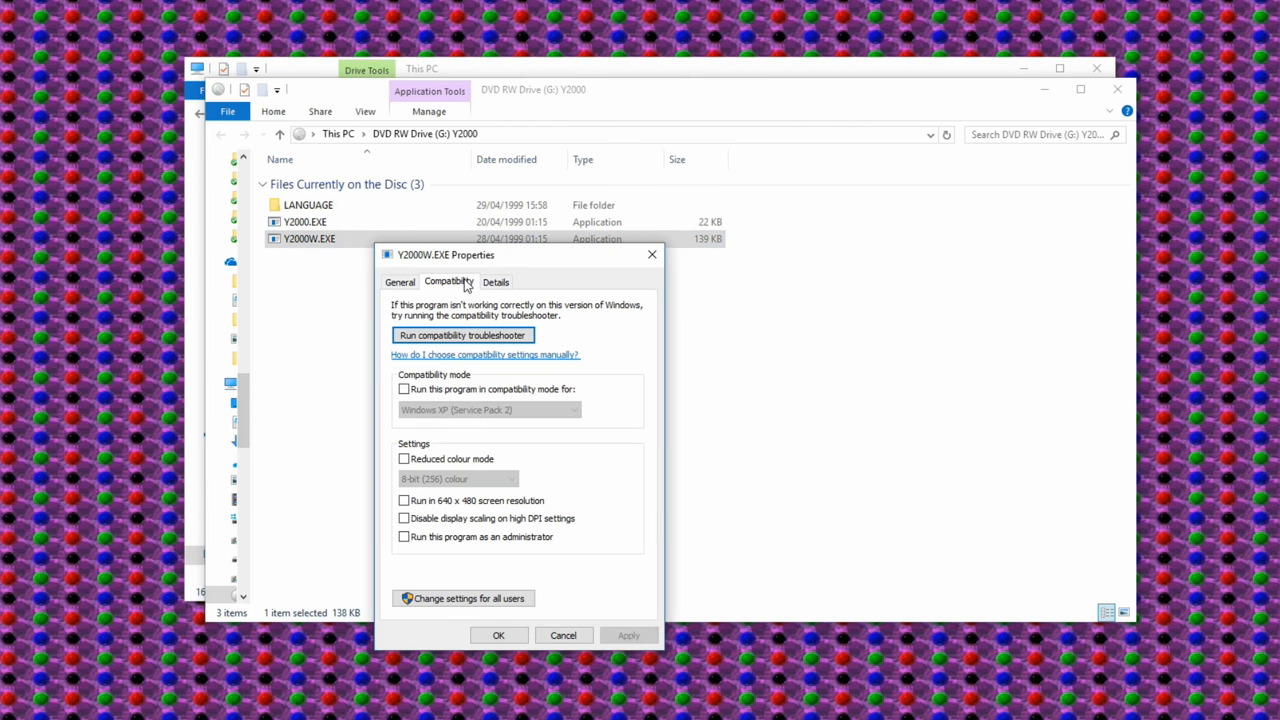
{"action": "left_click", "coordinate": [488, 408]}
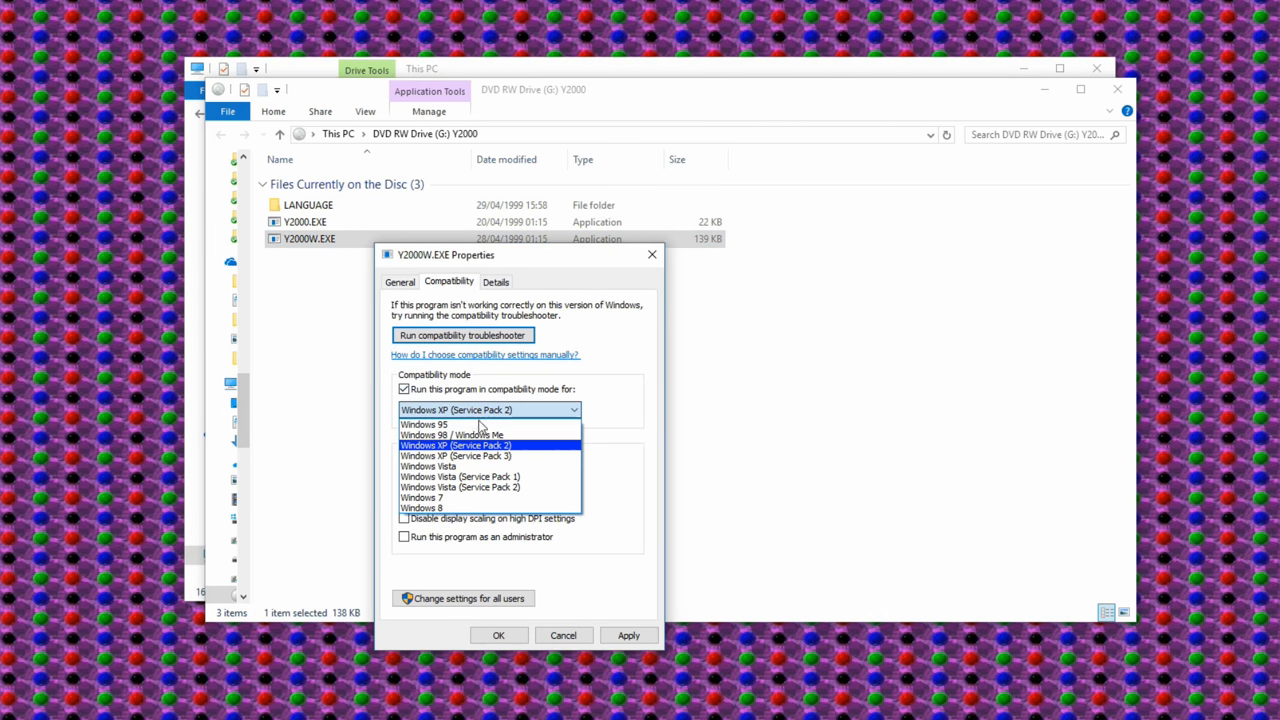
{"action": "left_click", "coordinate": [424, 424]}
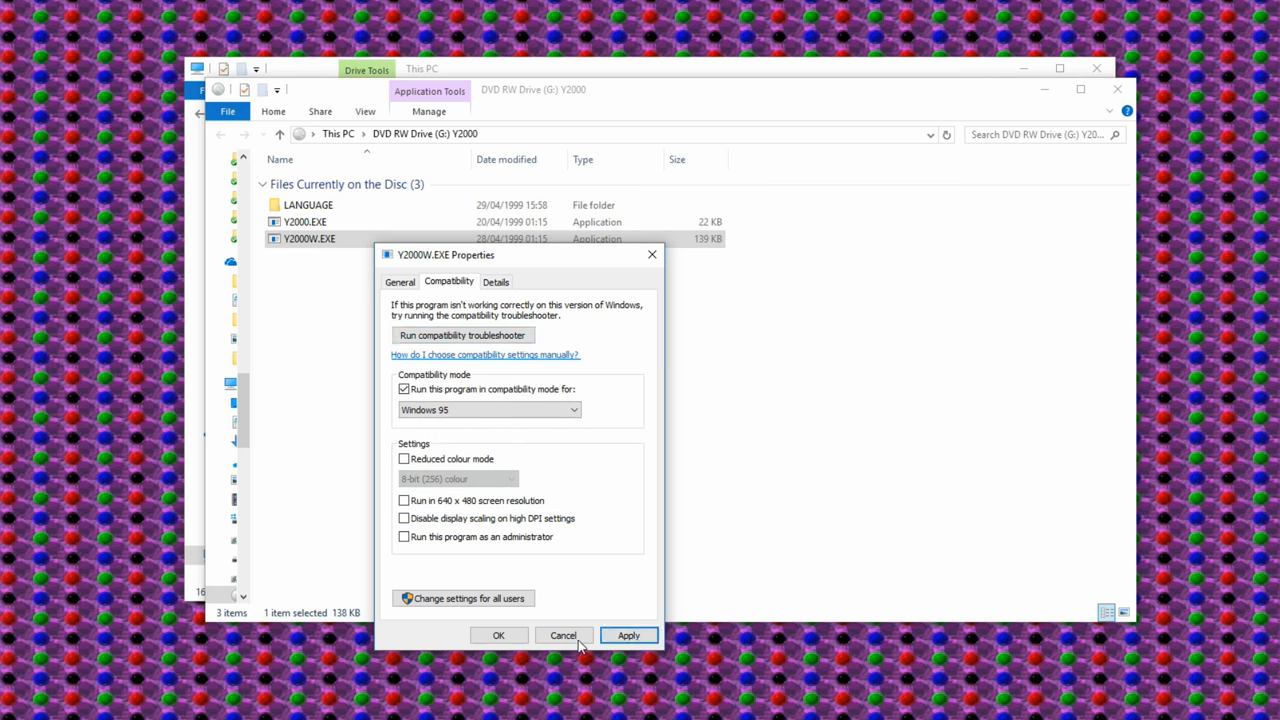
{"action": "left_click", "coordinate": [562, 636]}
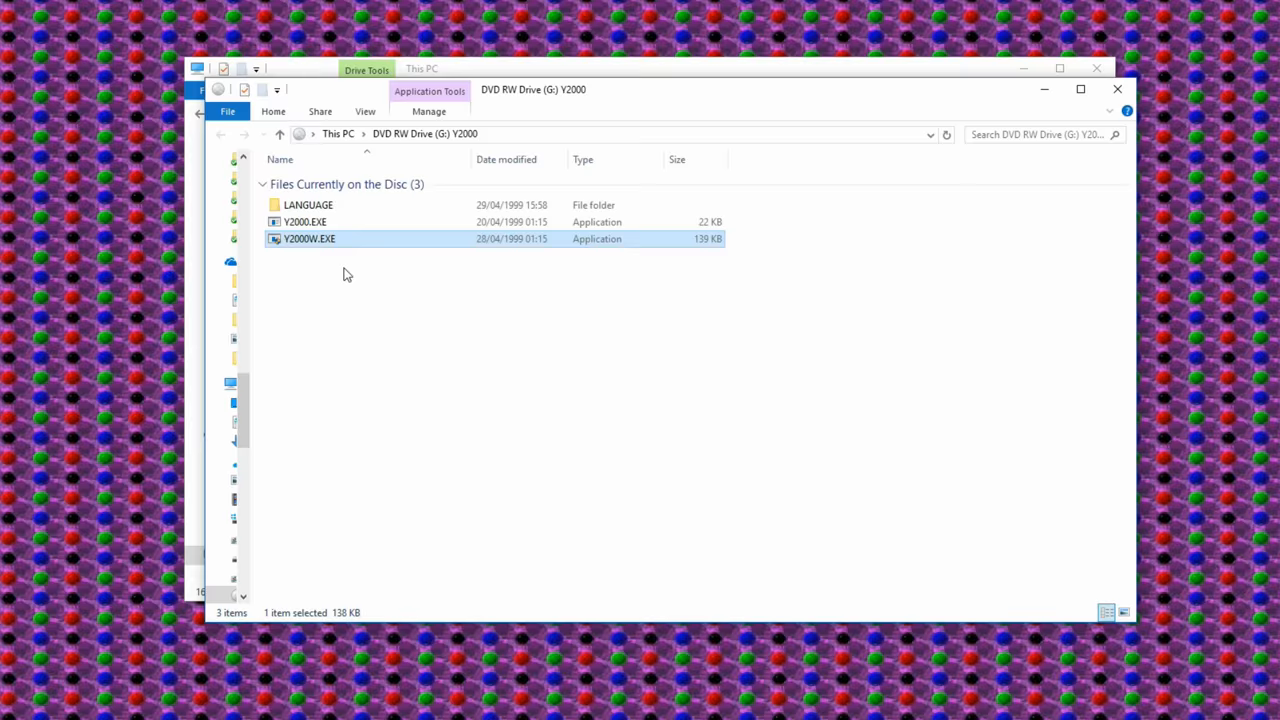
Start Y2000 RTC from the Y2000 (D:) CD in English and accept its disclaimer
{"action": "double_click", "coordinate": [308, 238]}
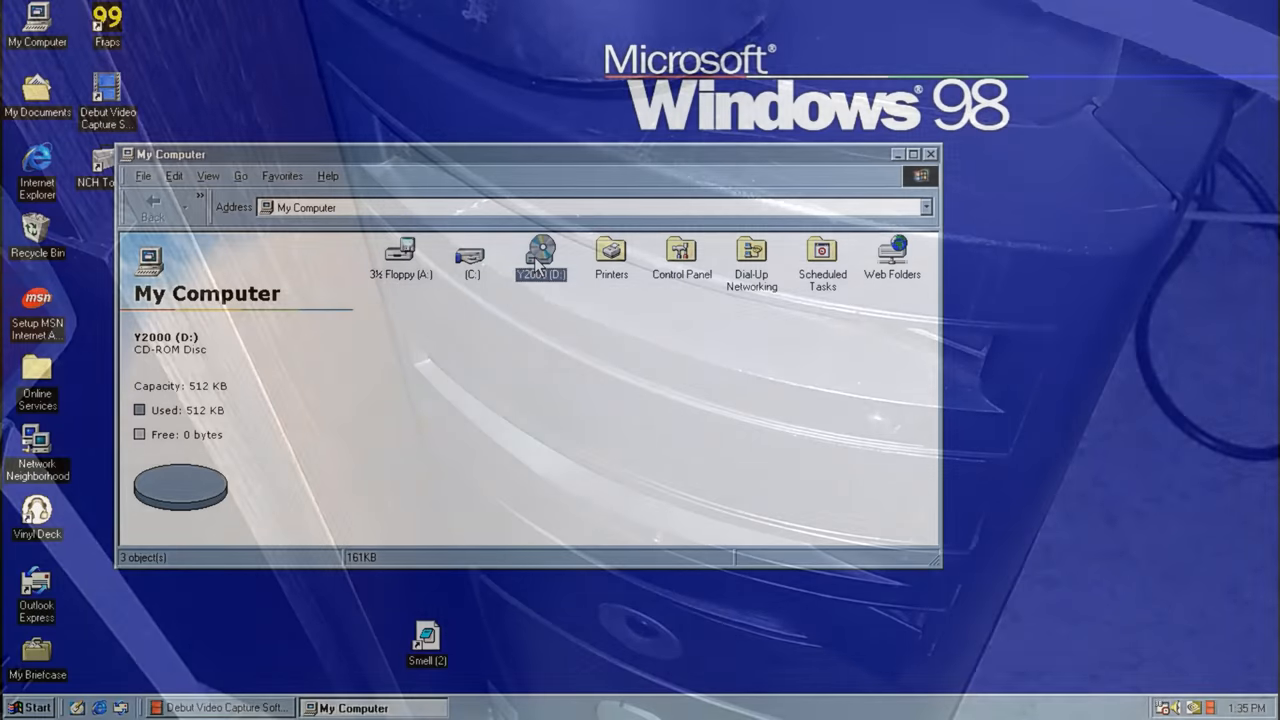
{"action": "double_click", "coordinate": [540, 256]}
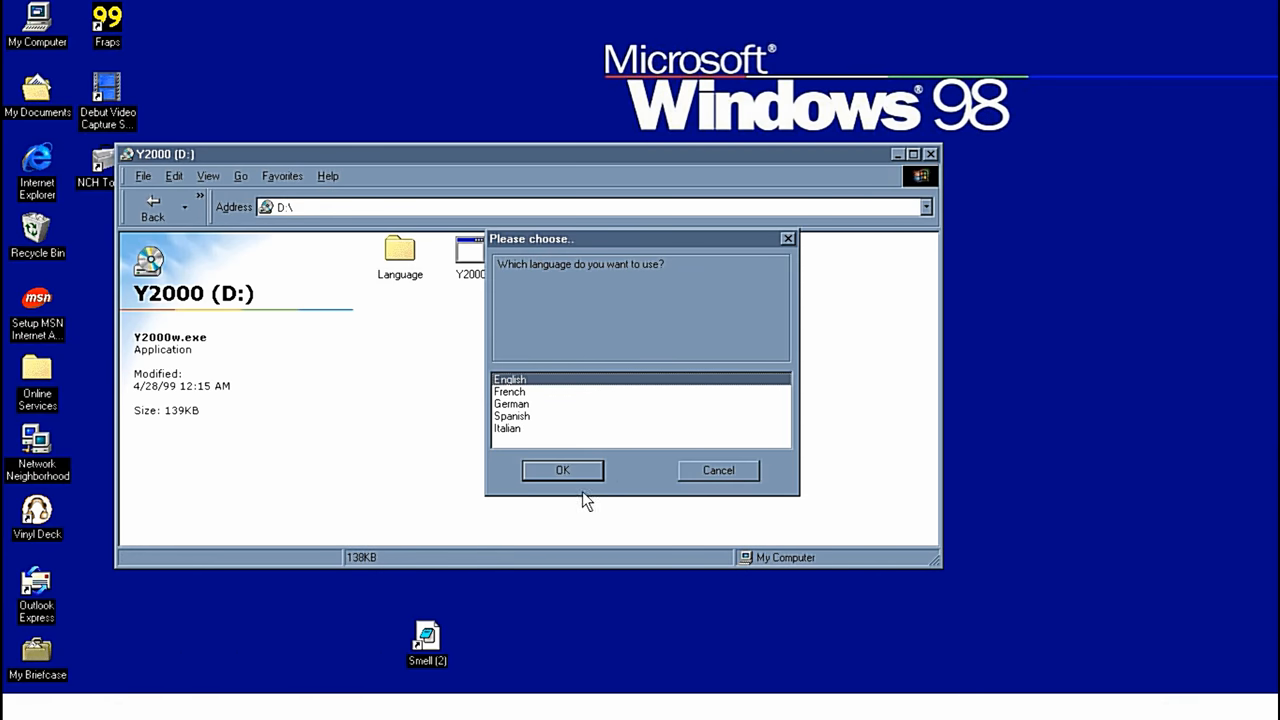
{"action": "left_click", "coordinate": [562, 470]}
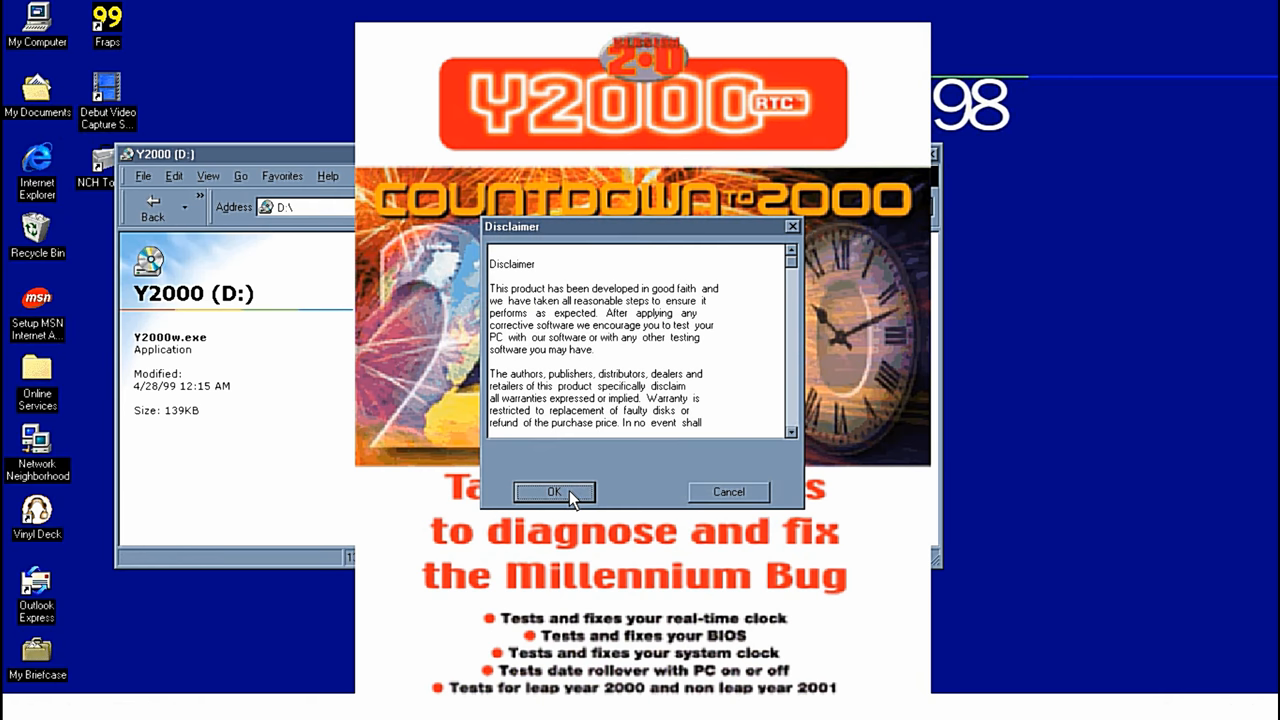
{"action": "mouse_move", "coordinate": [800, 442]}
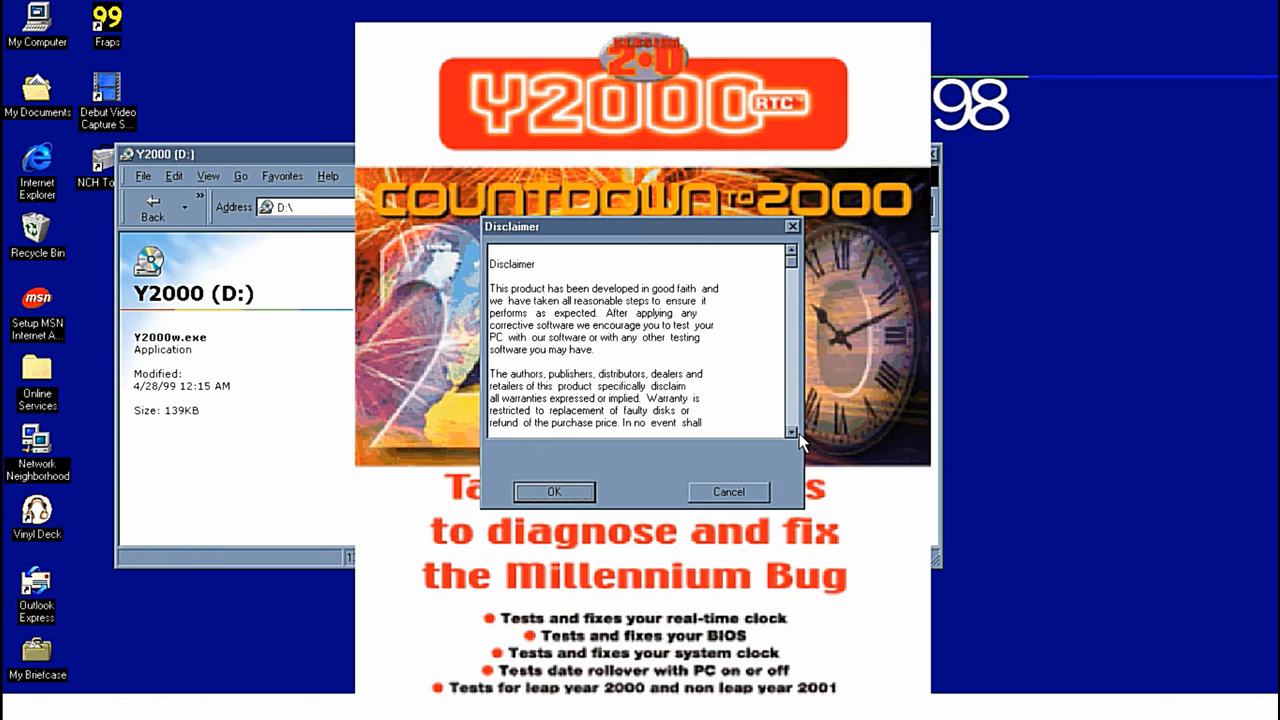
{"action": "left_click", "coordinate": [792, 436]}
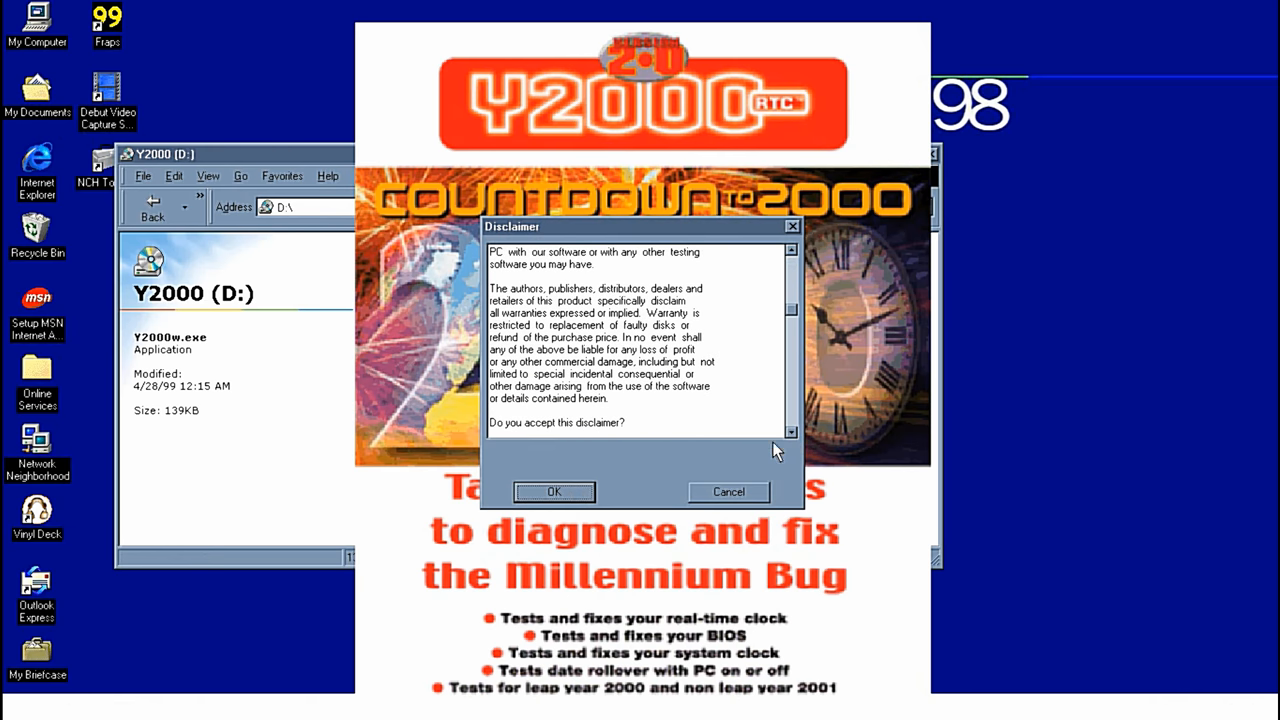
{"action": "left_click", "coordinate": [554, 492]}
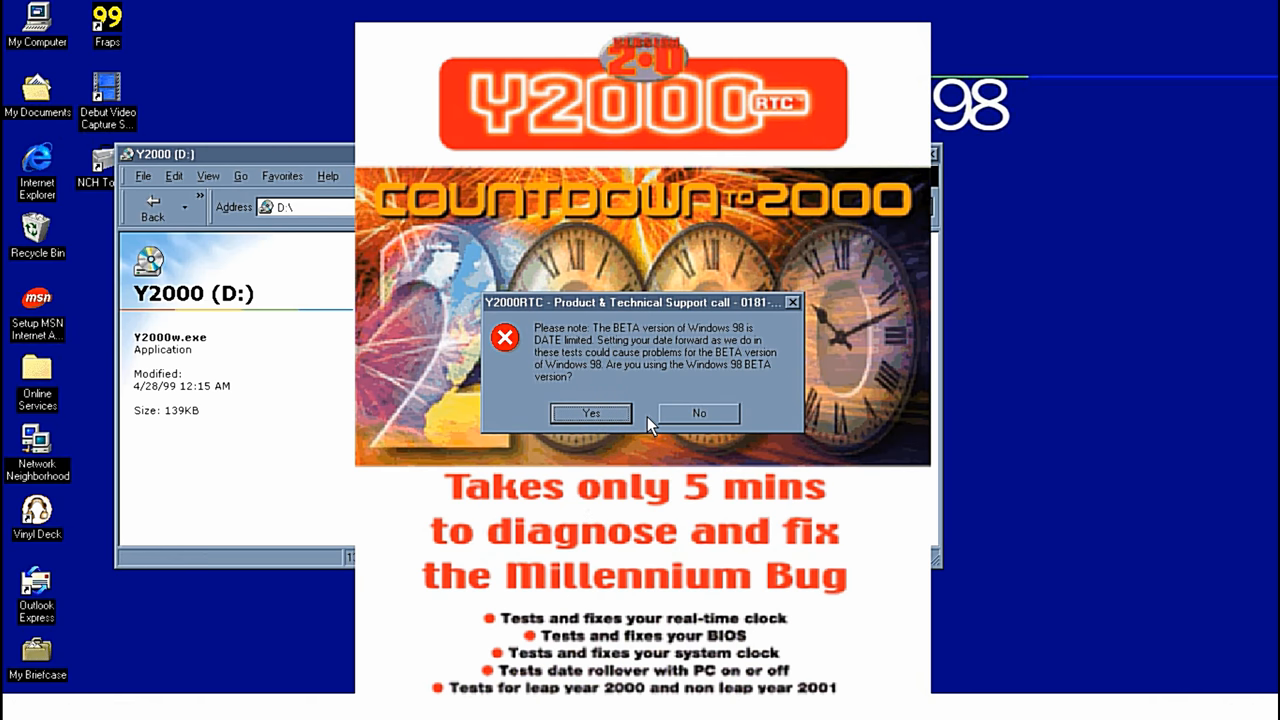
Answer No to the beta Windows 98 question and Yes to run the compliance diagnosis
{"action": "left_click", "coordinate": [696, 412]}
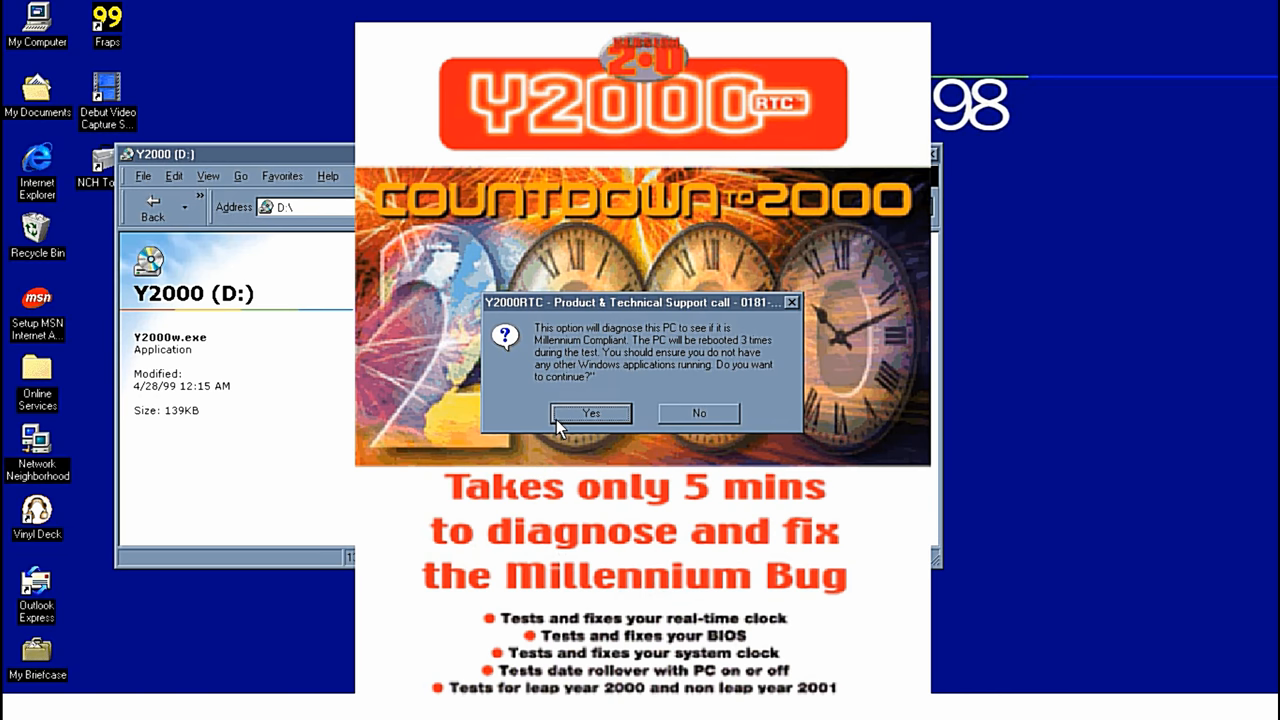
{"action": "mouse_move", "coordinate": [264, 716]}
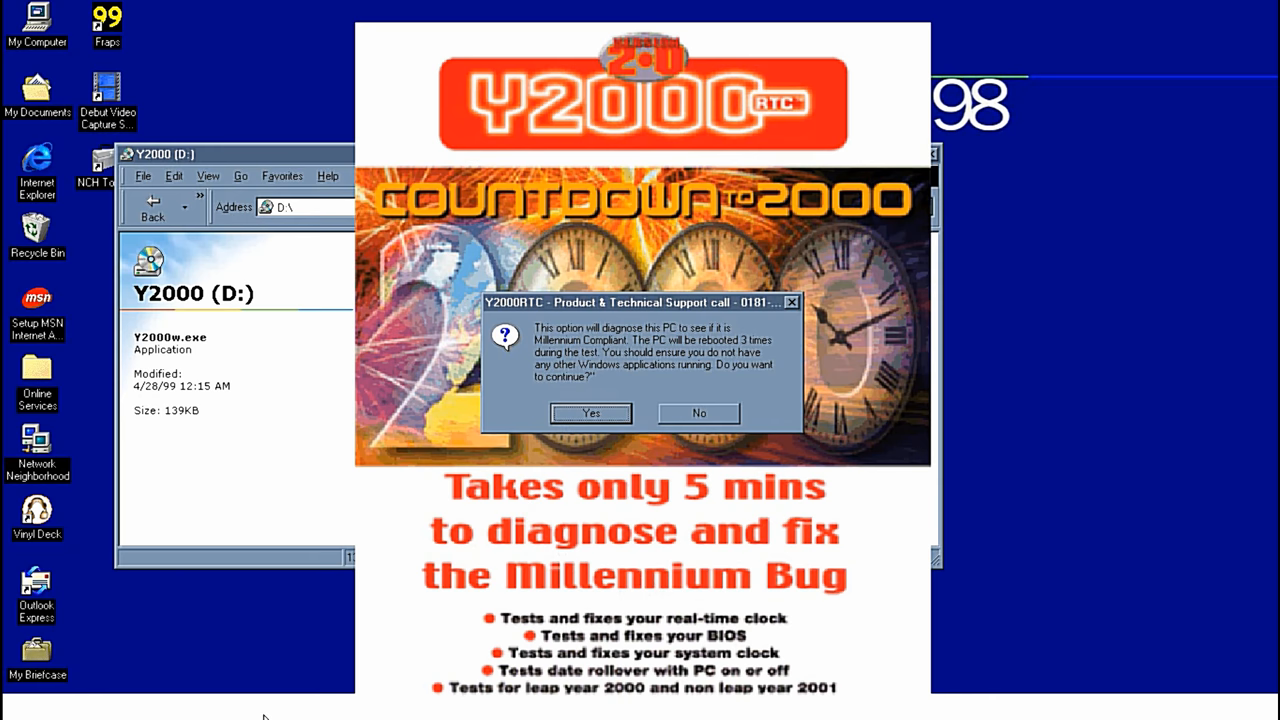
{"action": "mouse_move", "coordinate": [588, 378]}
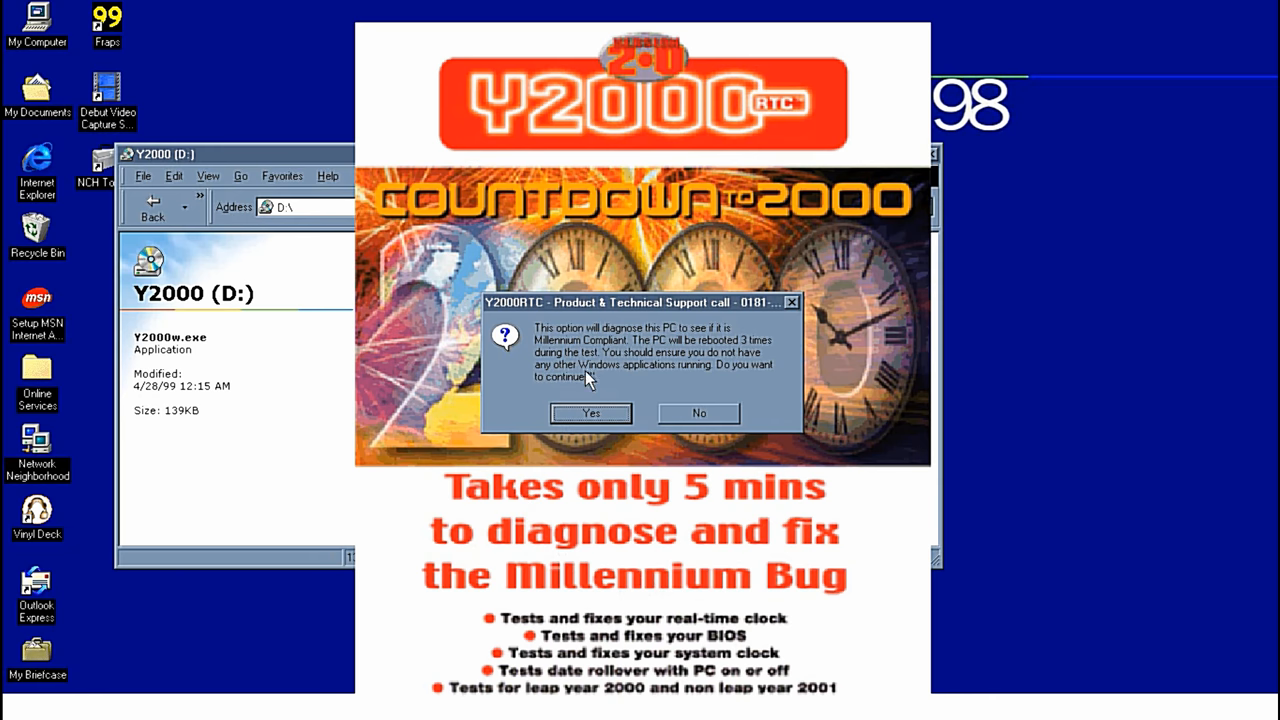
{"action": "left_click", "coordinate": [590, 412]}
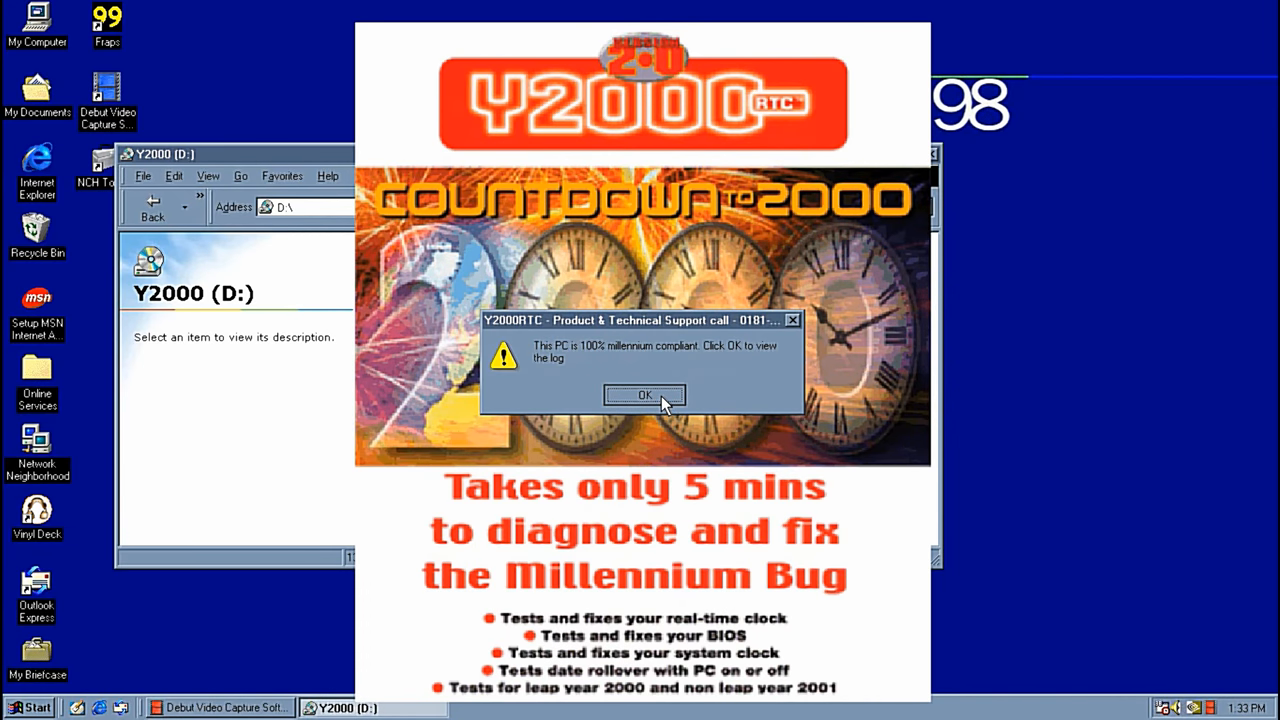
View the date-rollover test log, dismiss the 'fix requires additional software' notice, and return to the log
{"action": "left_click", "coordinate": [644, 396]}
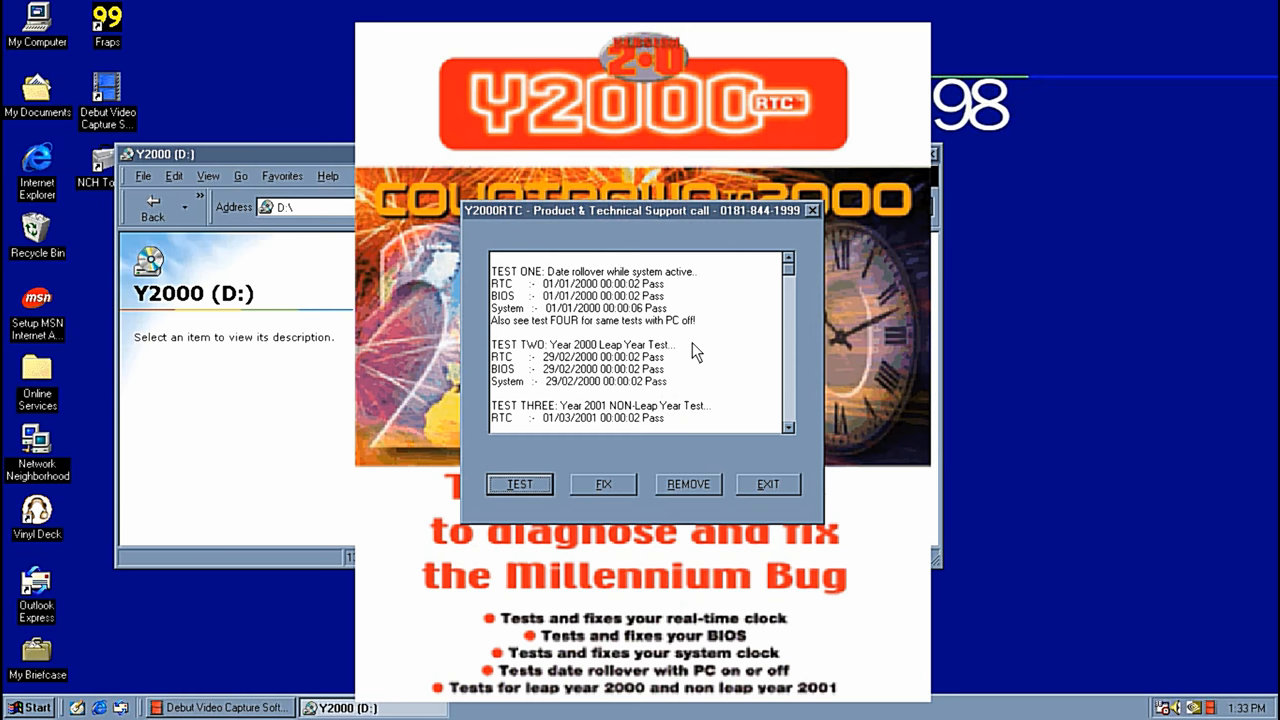
{"action": "mouse_move", "coordinate": [688, 310]}
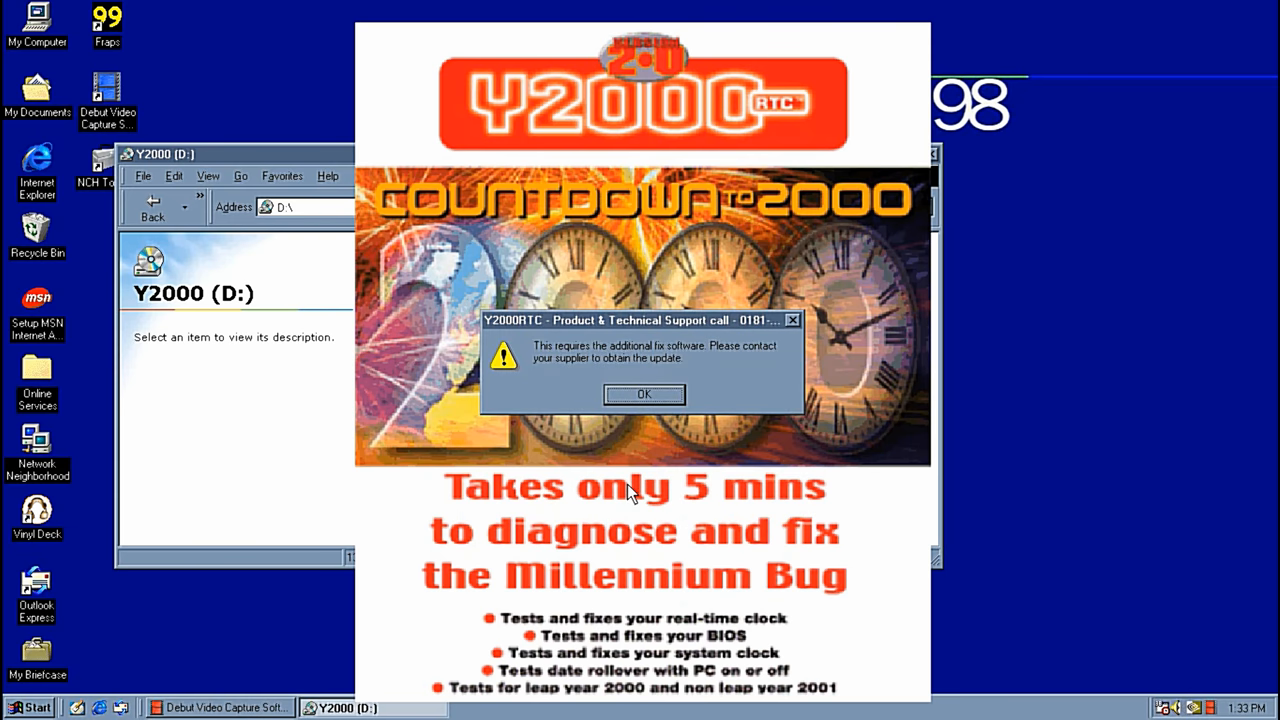
{"action": "mouse_move", "coordinate": [670, 404]}
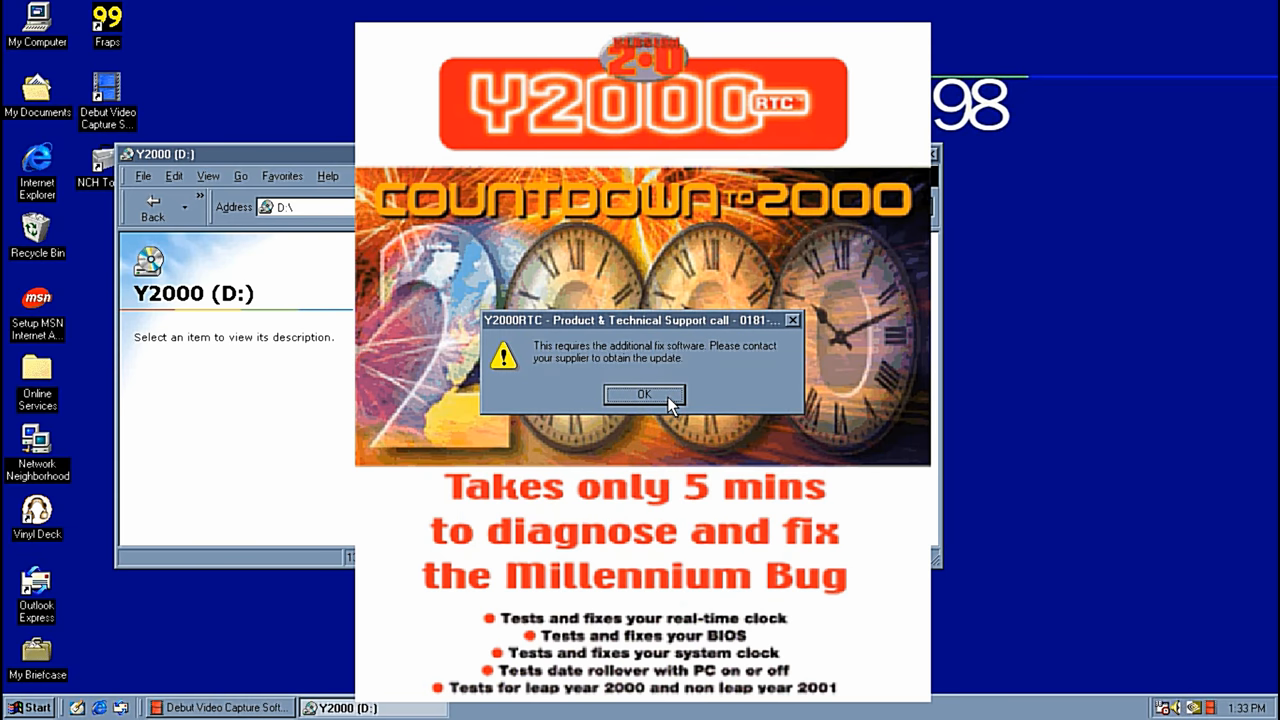
{"action": "left_click", "coordinate": [644, 394]}
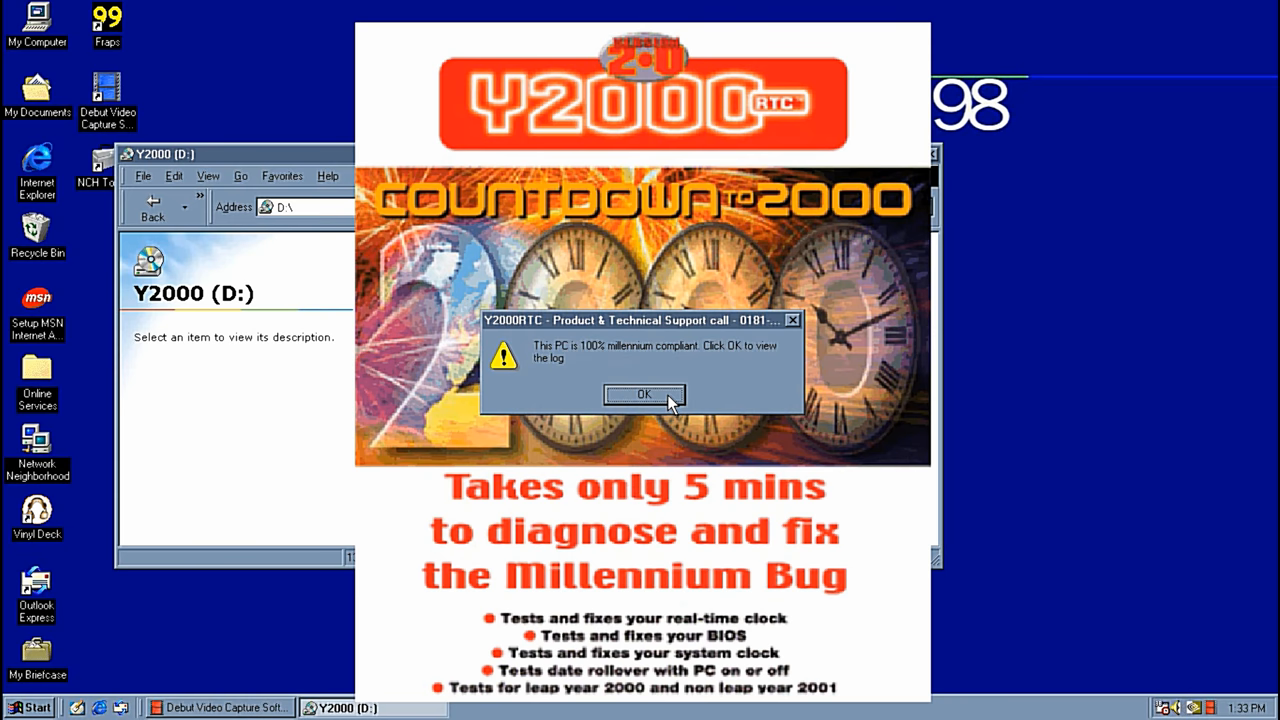
{"action": "left_click", "coordinate": [644, 394]}
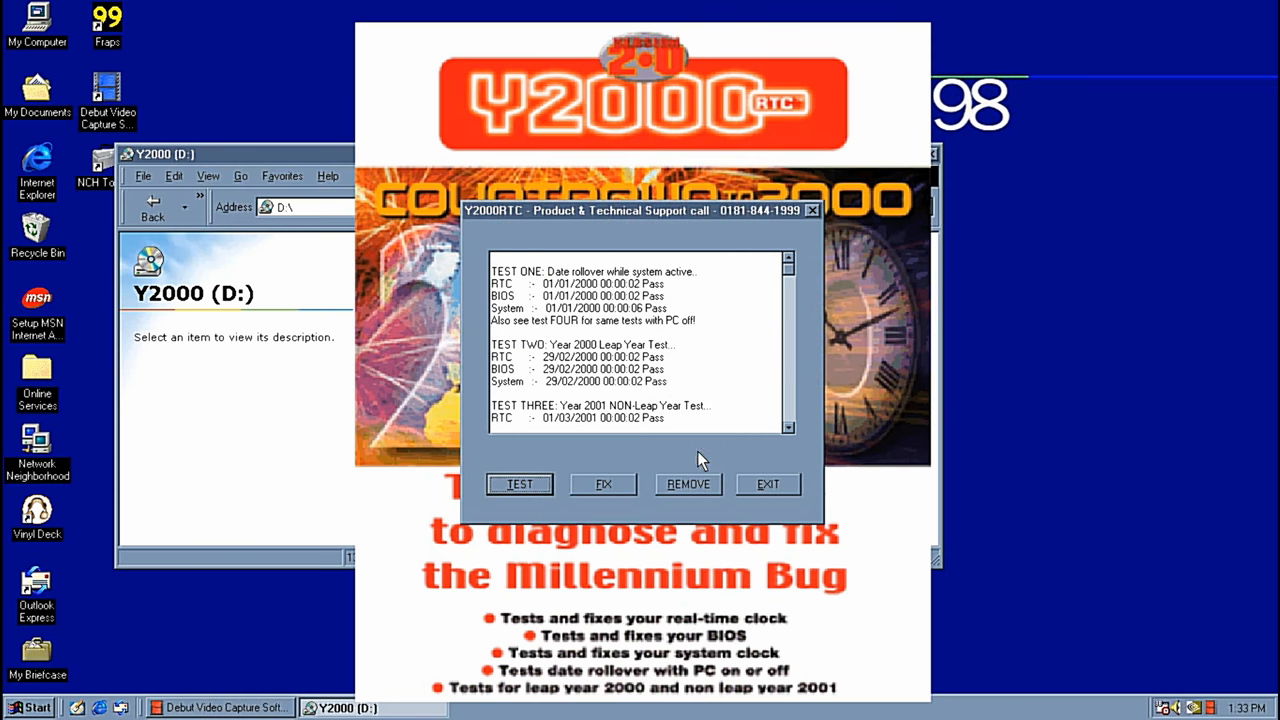